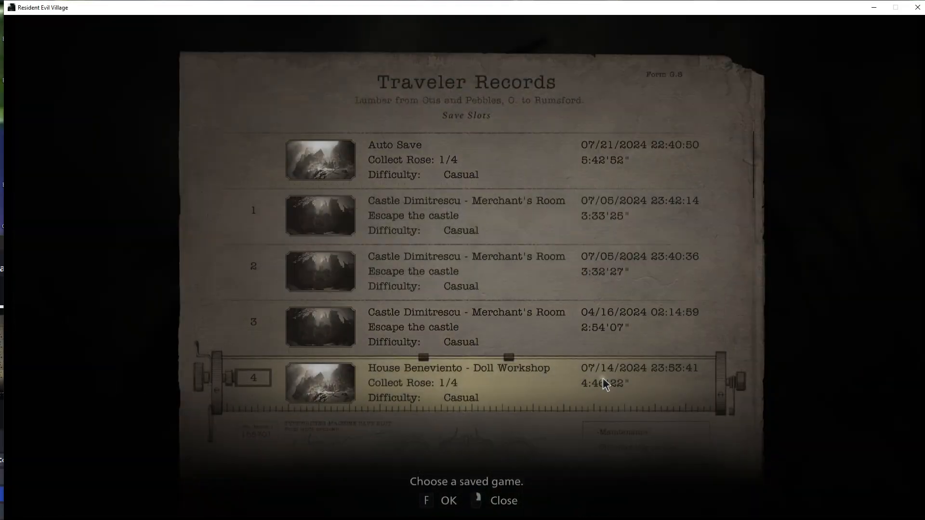
# - Load the House Beneviento save from Traveler Records and confirm with Yes
pyautogui.scroll(-3)
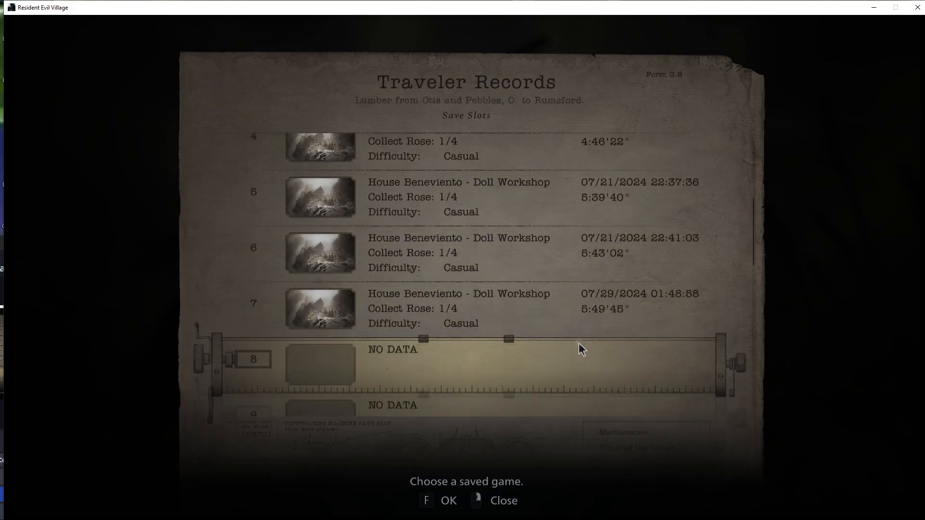
pyautogui.click(448, 500)
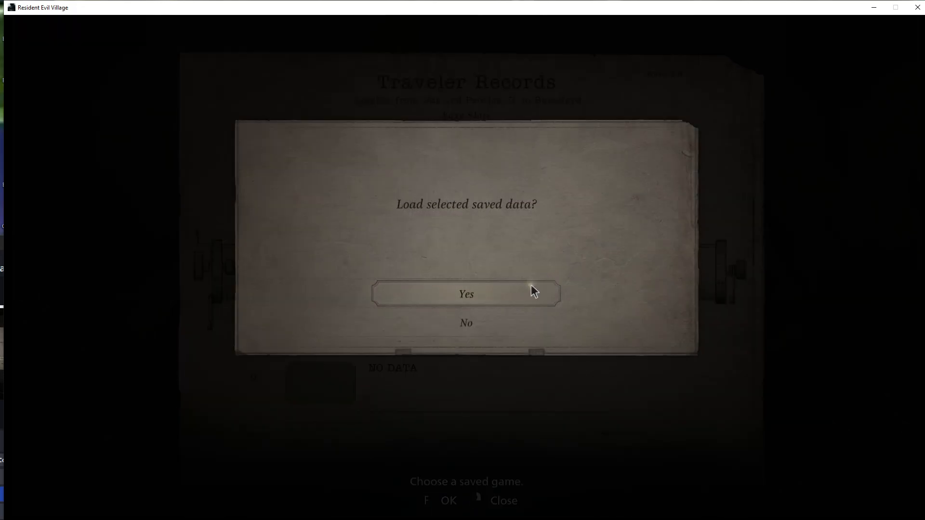
pyautogui.click(465, 294)
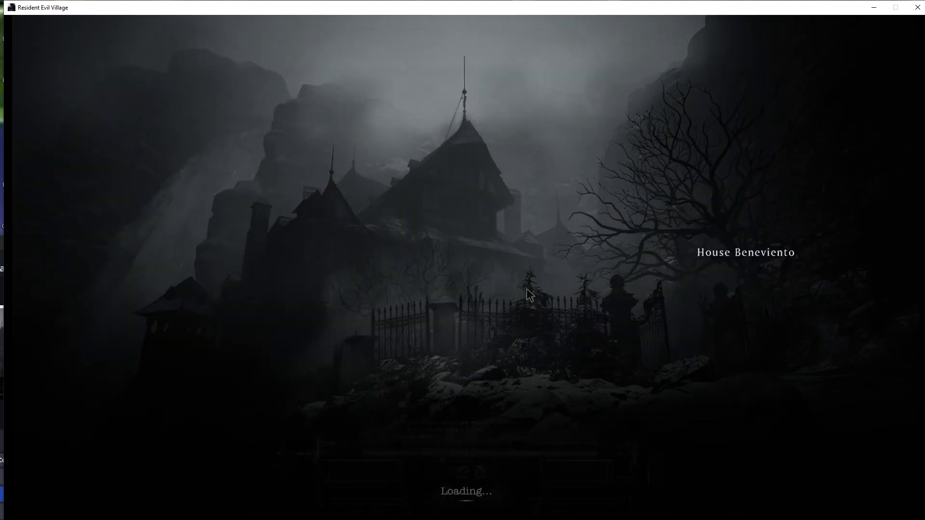
pyautogui.moveTo(535, 293)
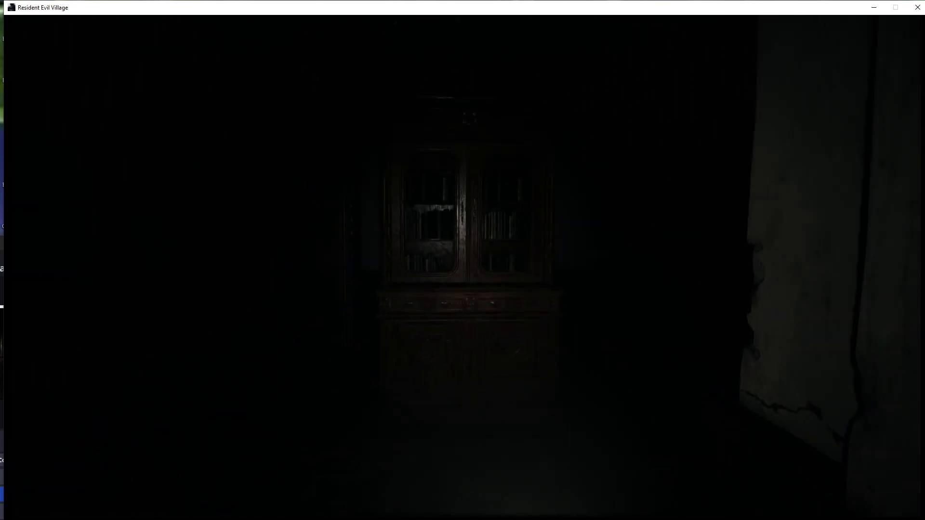
pyautogui.moveTo(462, 259)
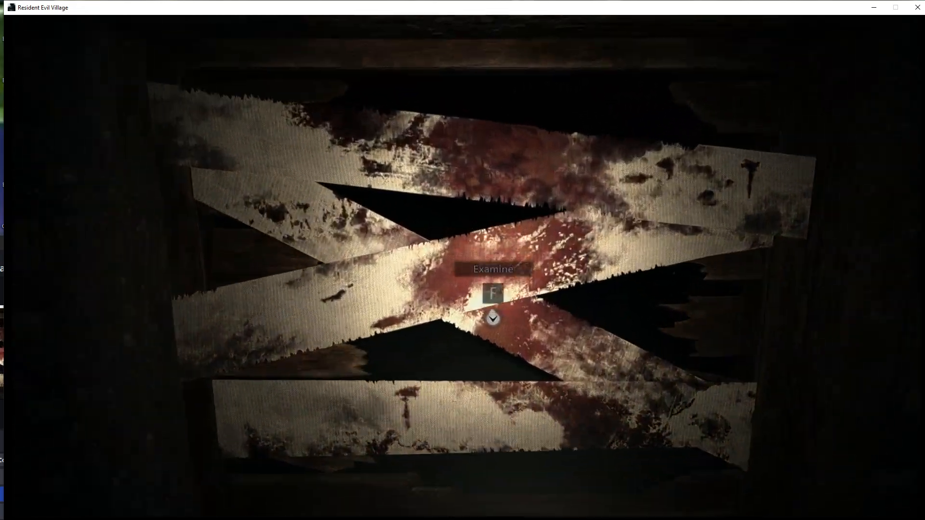
# - Examine the blood-stained boarded panel before heading to the kitchen
pyautogui.press('f')
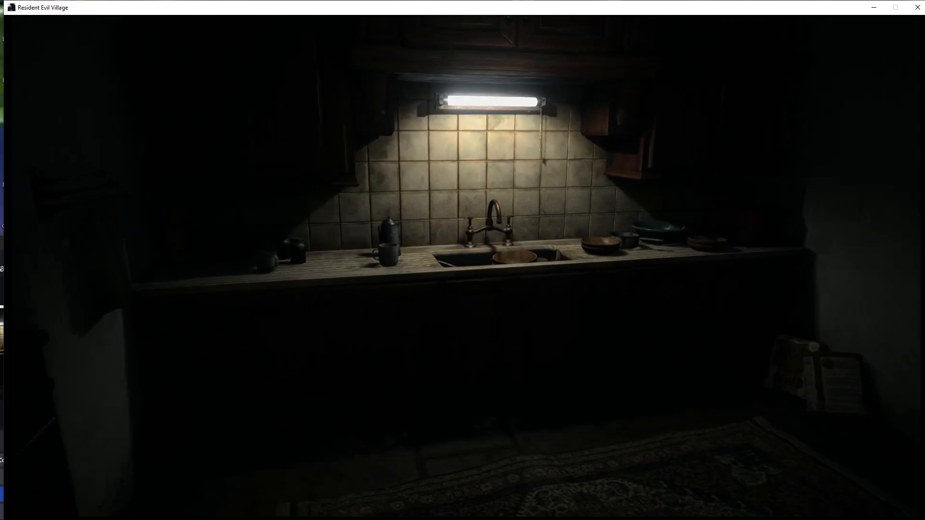
pyautogui.moveTo(462, 260)
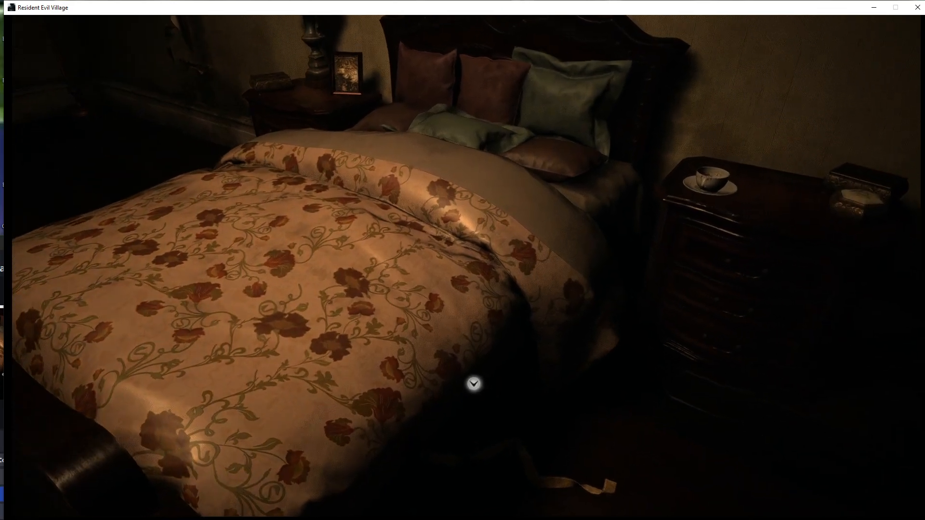
pyautogui.moveTo(475, 383)
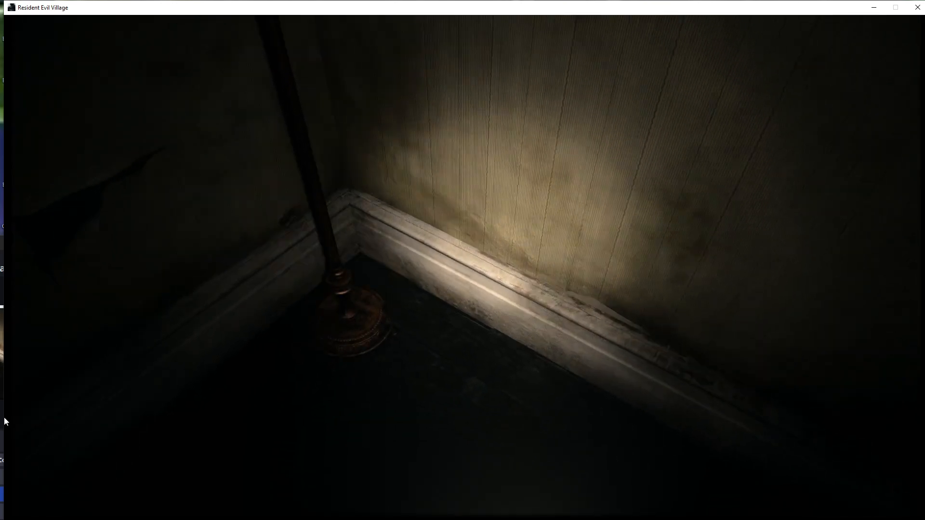
pyautogui.moveTo(6, 41)
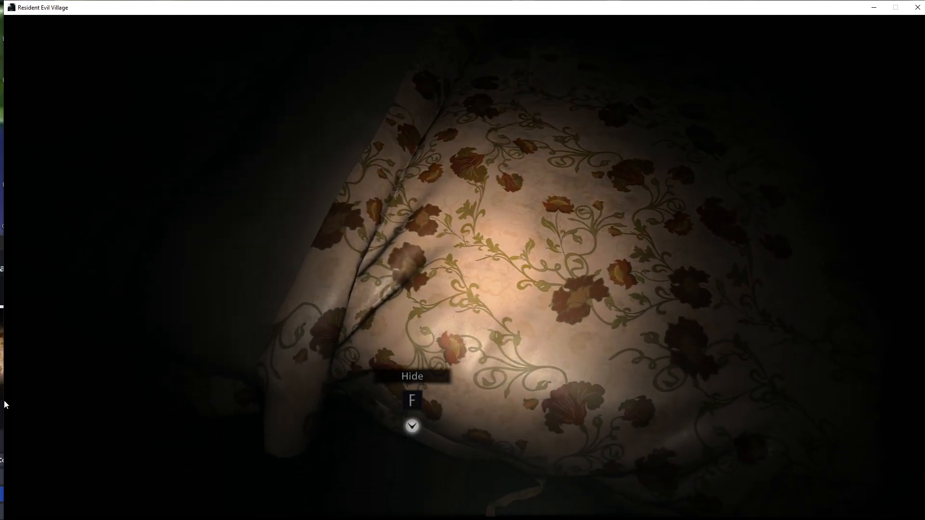
# - Hide at the floral bed, then inspect the Fuse in the Key Items list
pyautogui.press('f')
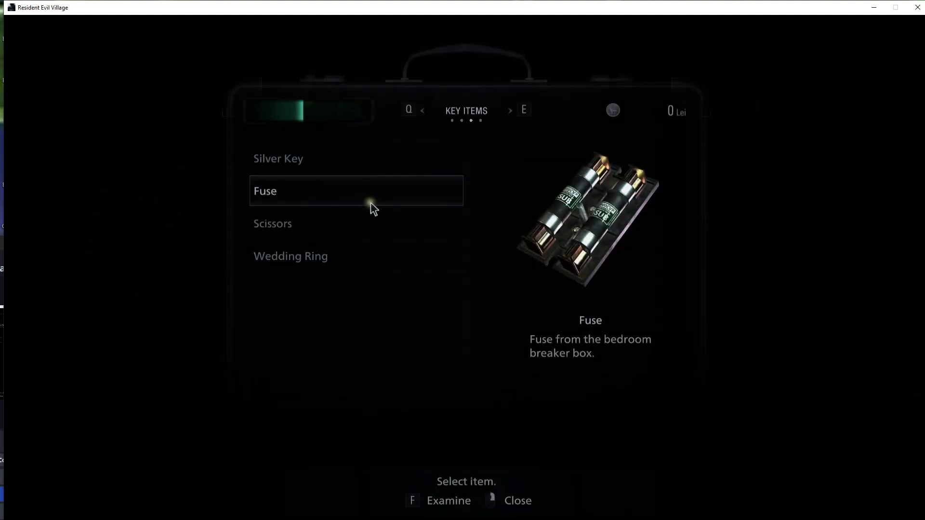
pyautogui.click(524, 111)
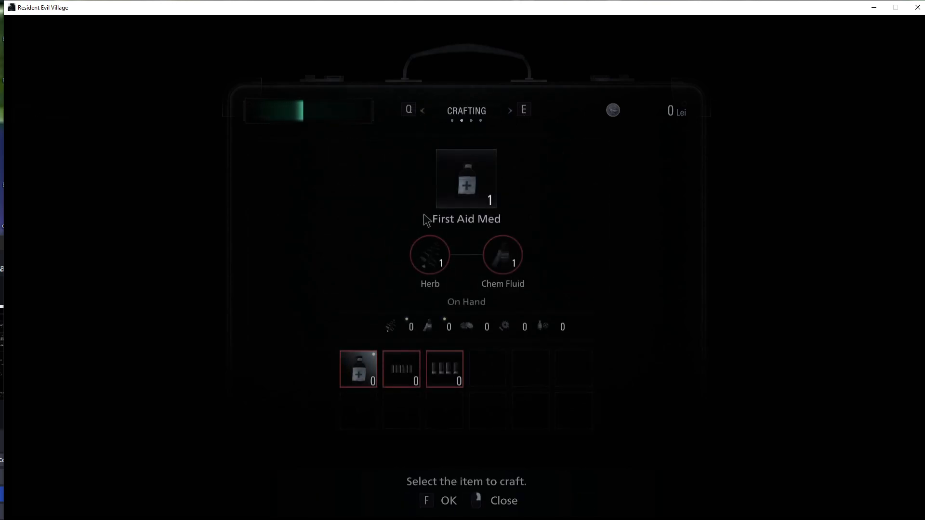
# - Review the Handgun Ammo and First Aid Med recipes without crafting anything
pyautogui.click(401, 369)
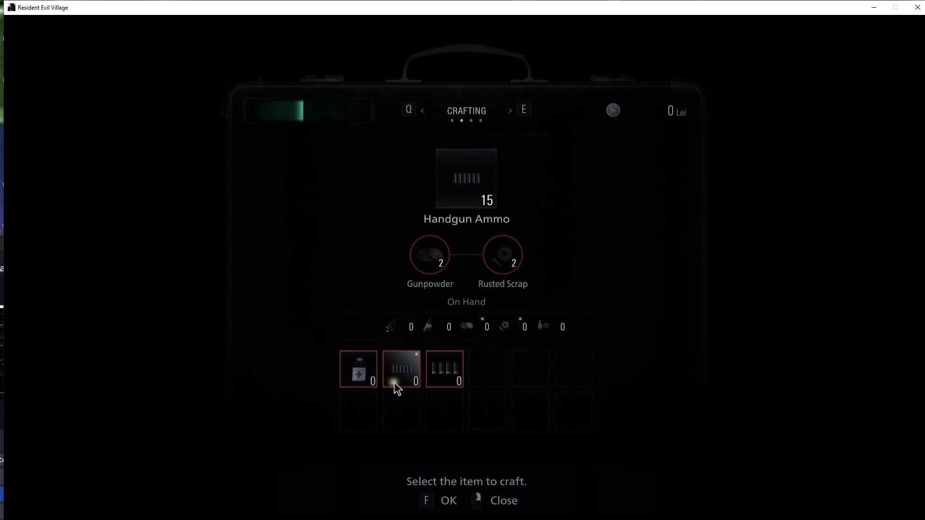
pyautogui.click(444, 369)
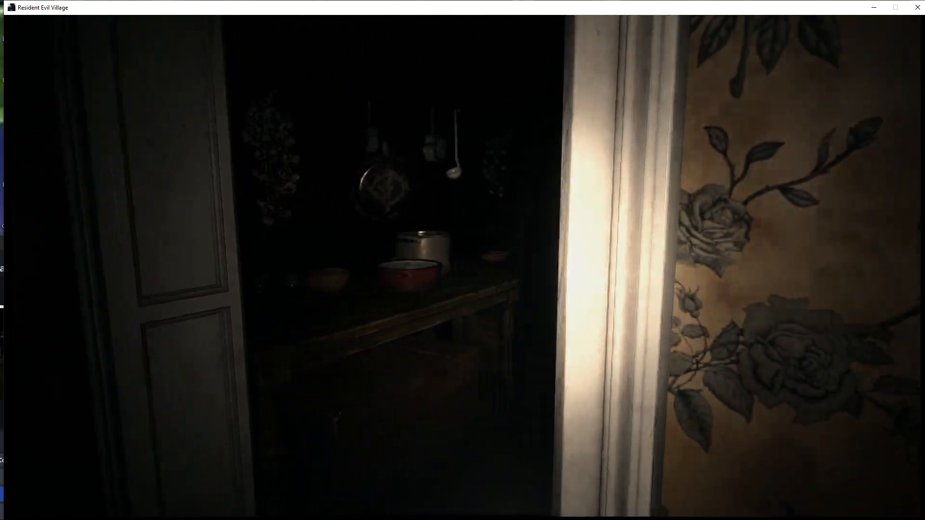
pyautogui.moveTo(463, 260)
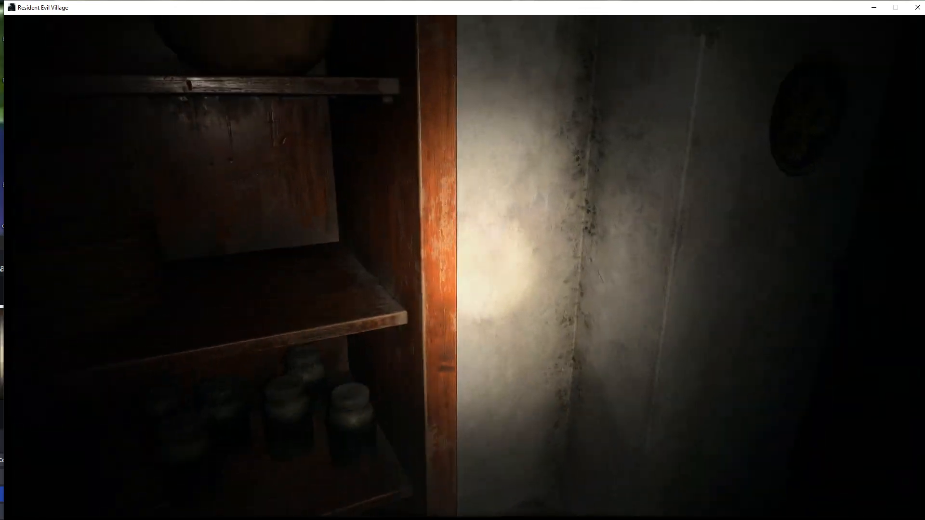
pyautogui.moveTo(463, 260)
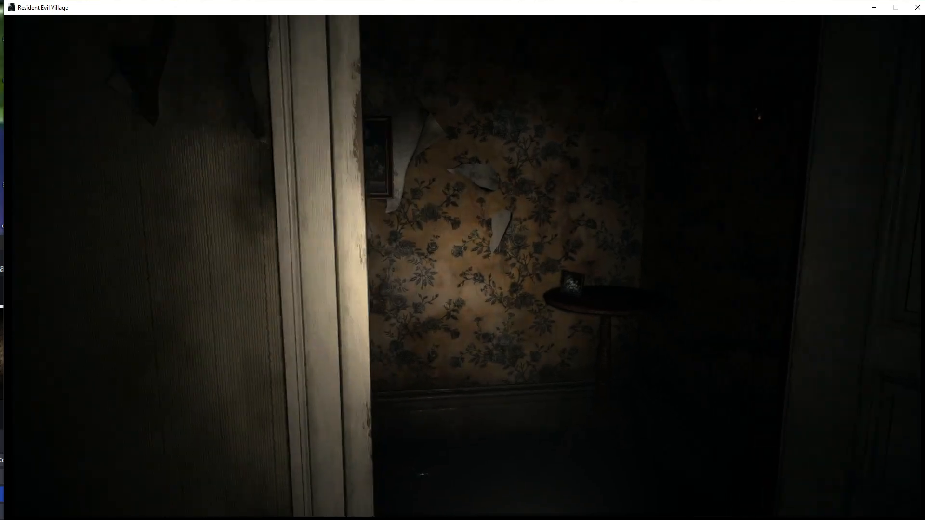
pyautogui.moveTo(463, 261)
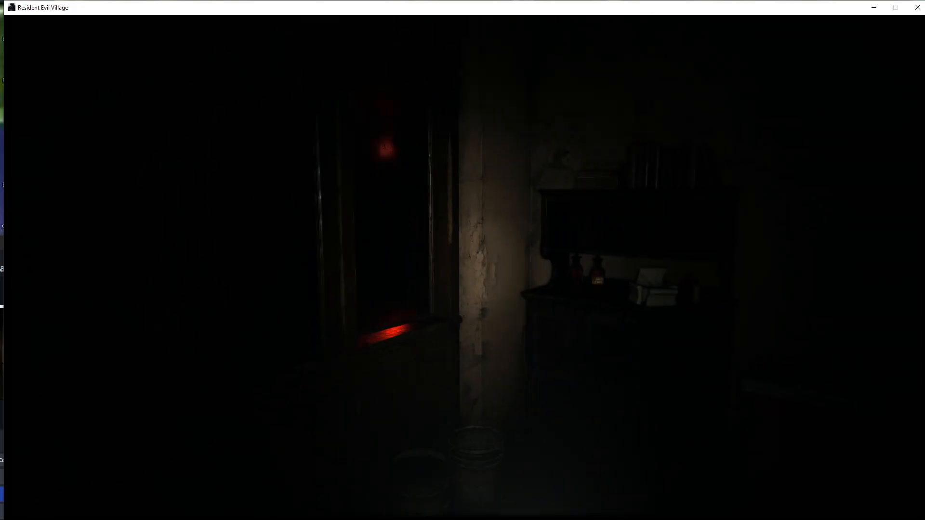
pyautogui.moveTo(463, 260)
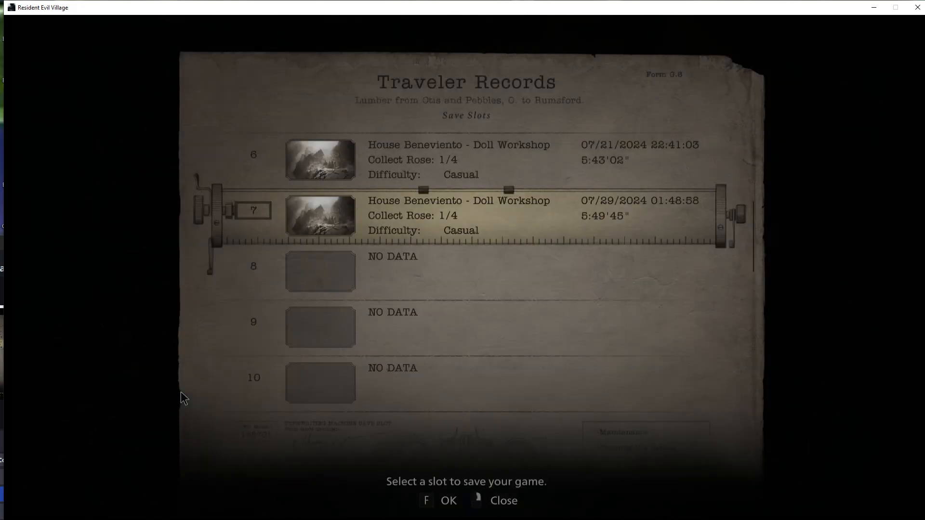
pyautogui.moveTo(420, 234)
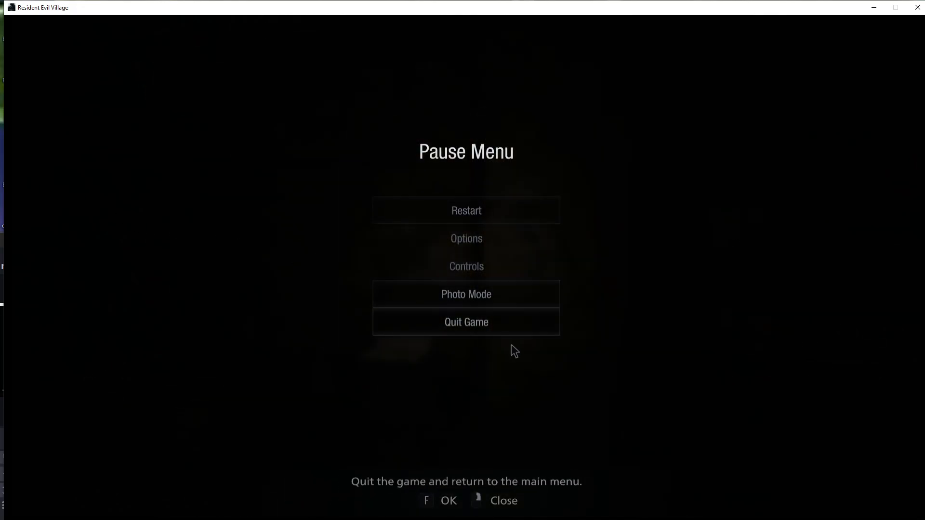
# - Quit Game from the Pause Menu and confirm Yes despite unsaved data
pyautogui.click(465, 322)
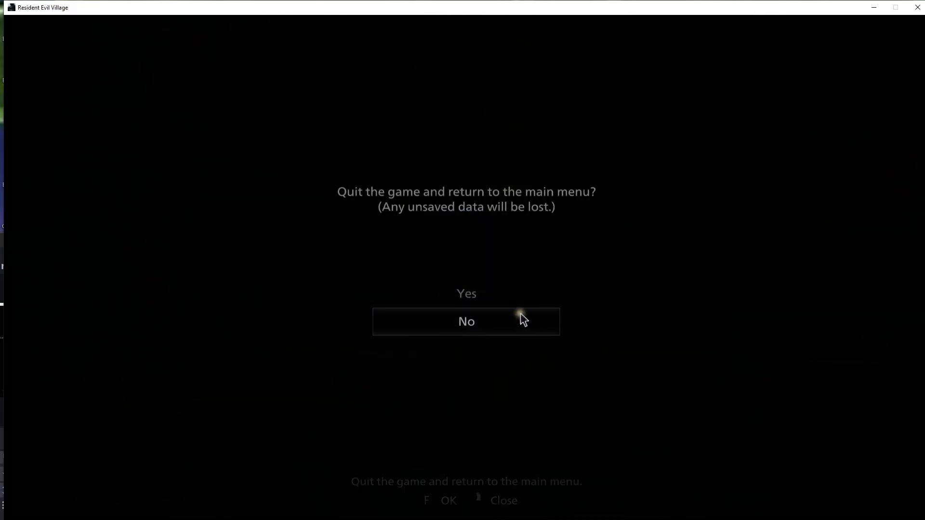
pyautogui.click(467, 294)
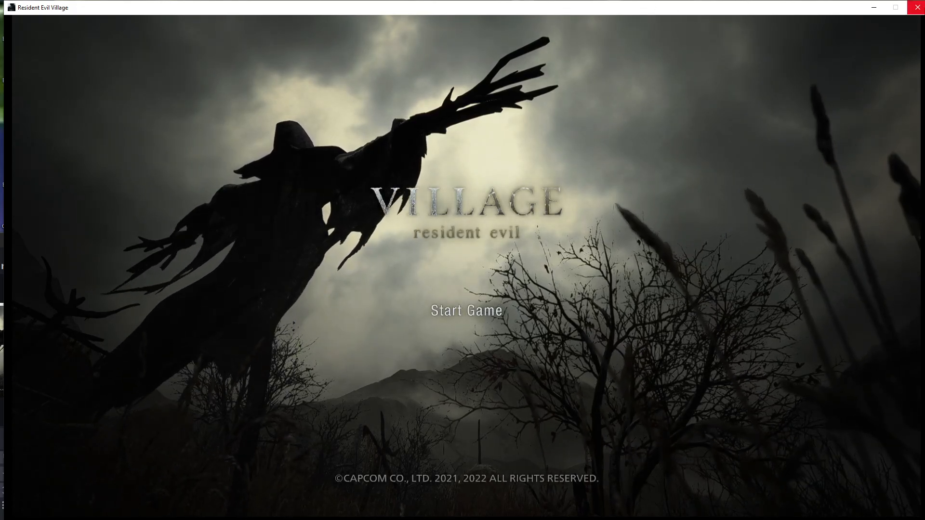
pyautogui.moveTo(917, 6)
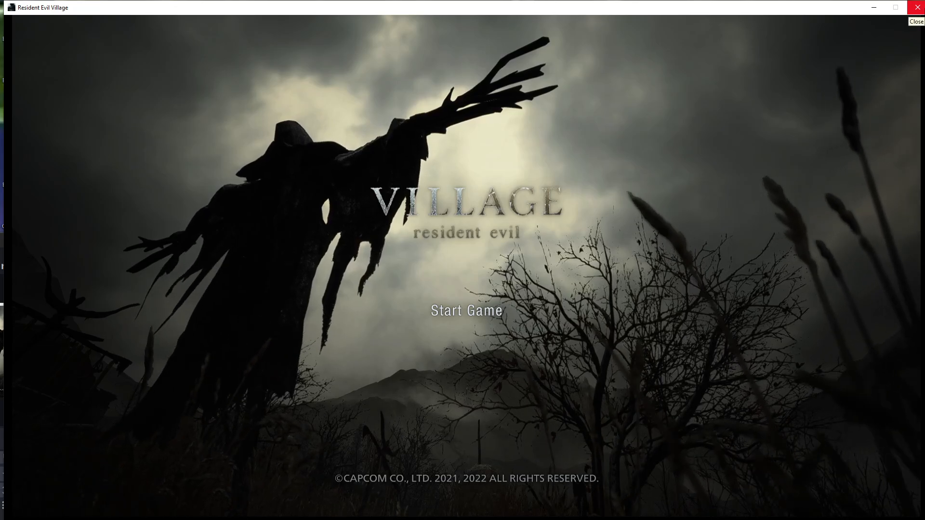